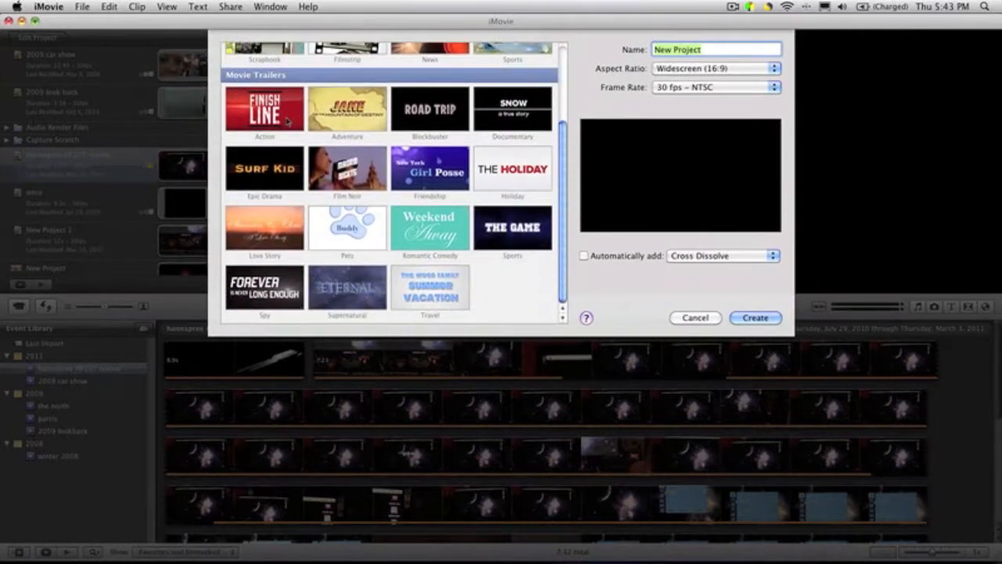
Preview the Action trailer theme, then the Adventure trailer theme, replaying its preview.
{"action": "left_click", "coordinate": [264, 110]}
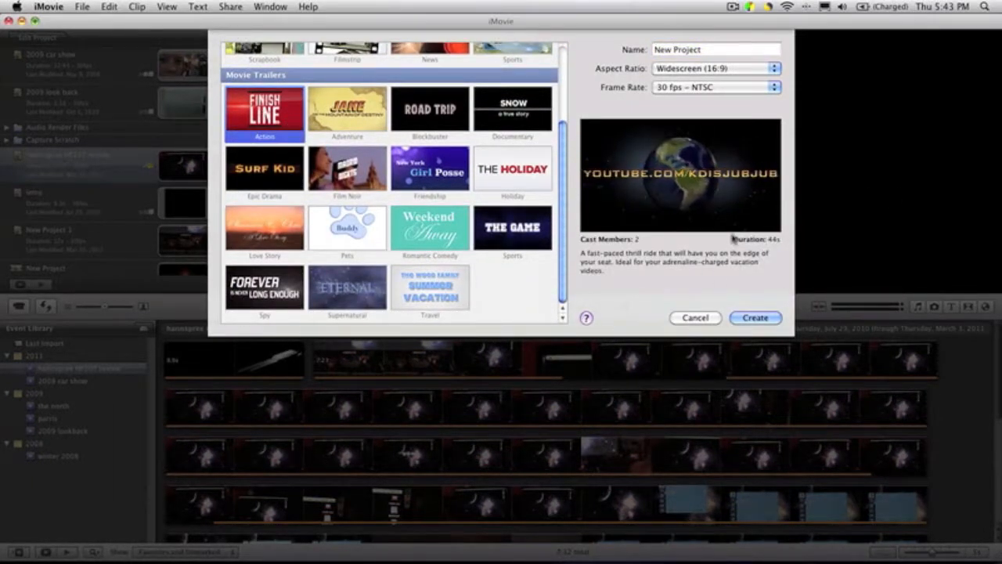
{"action": "left_click", "coordinate": [347, 110]}
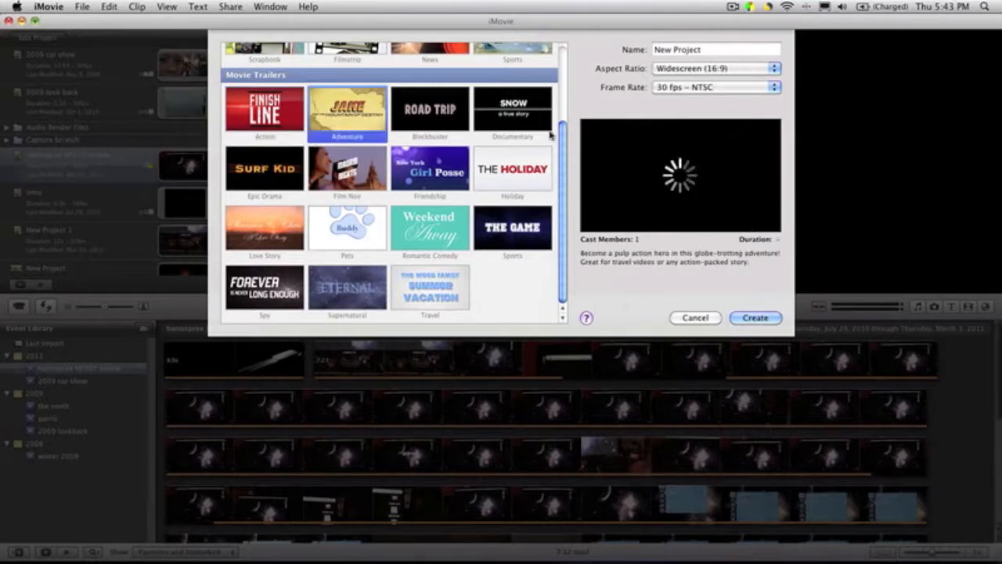
{"action": "mouse_move", "coordinate": [779, 193]}
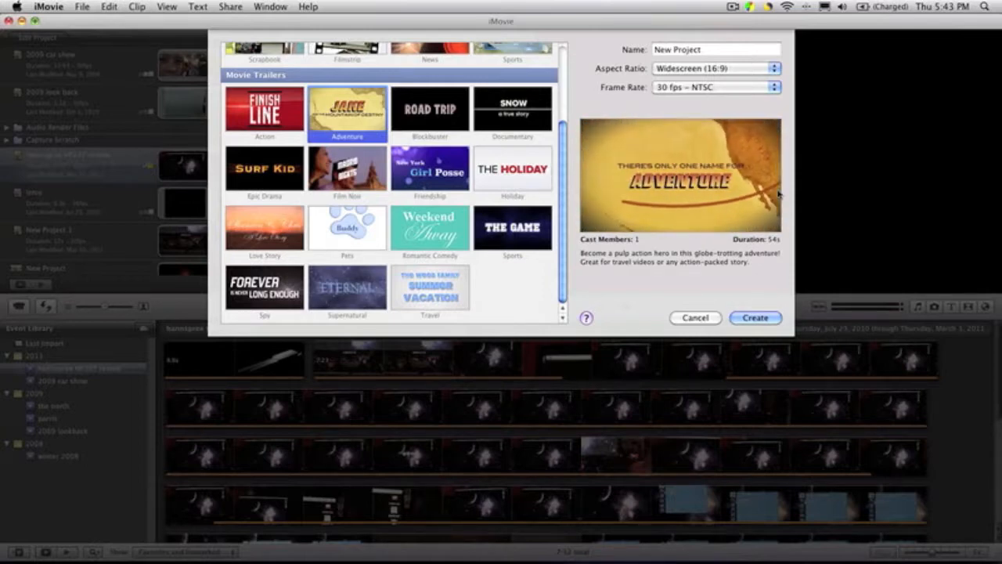
{"action": "left_click", "coordinate": [754, 317]}
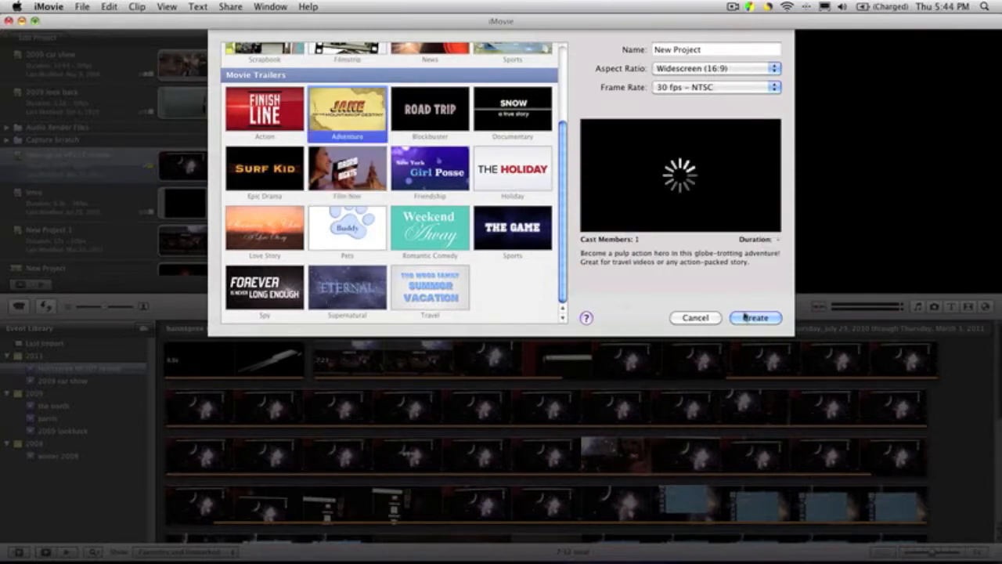
{"action": "left_click", "coordinate": [754, 317]}
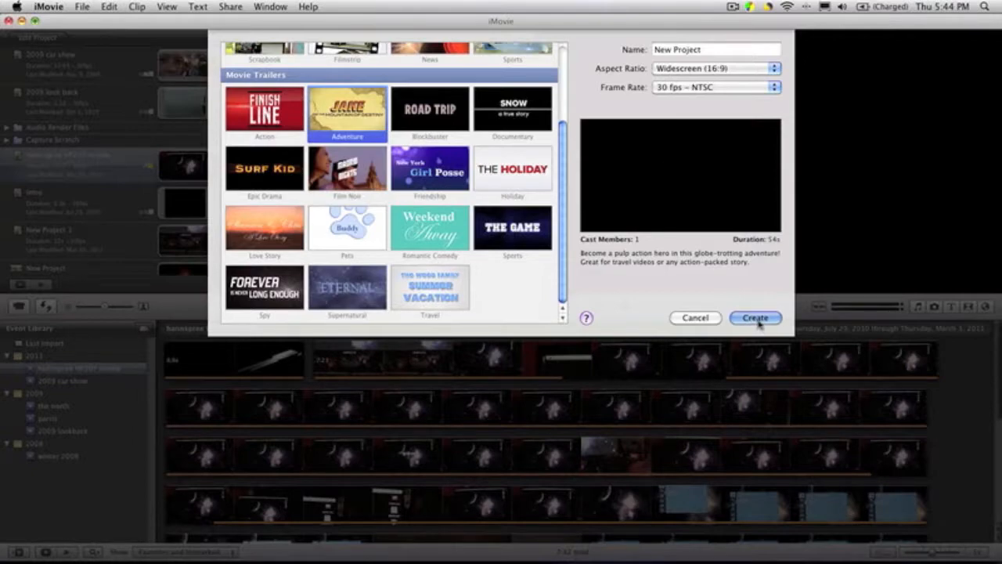
Create the Adventure trailer project and change the outline's studio name to 'hi guys'.
{"action": "left_click", "coordinate": [754, 317]}
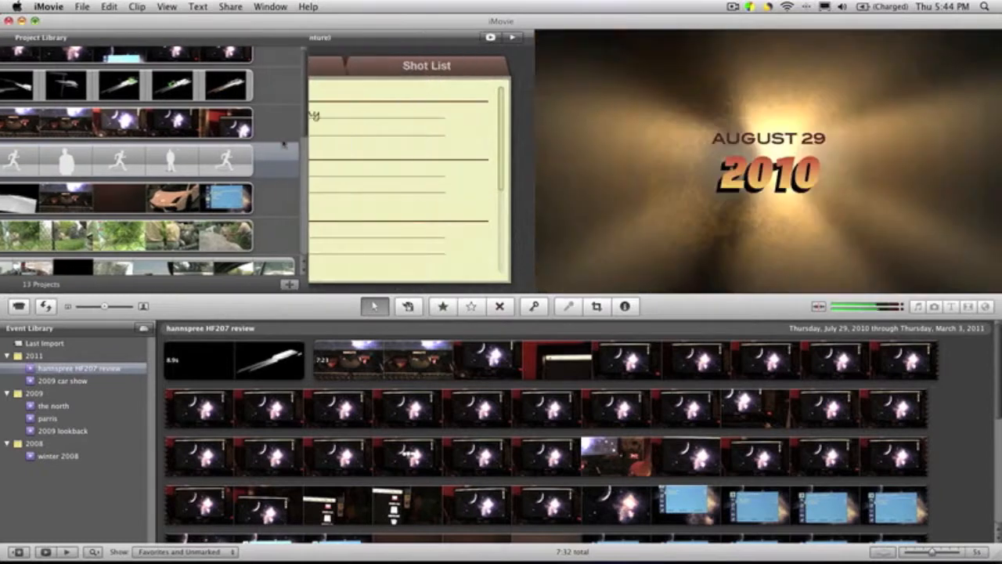
{"action": "left_click", "coordinate": [105, 65]}
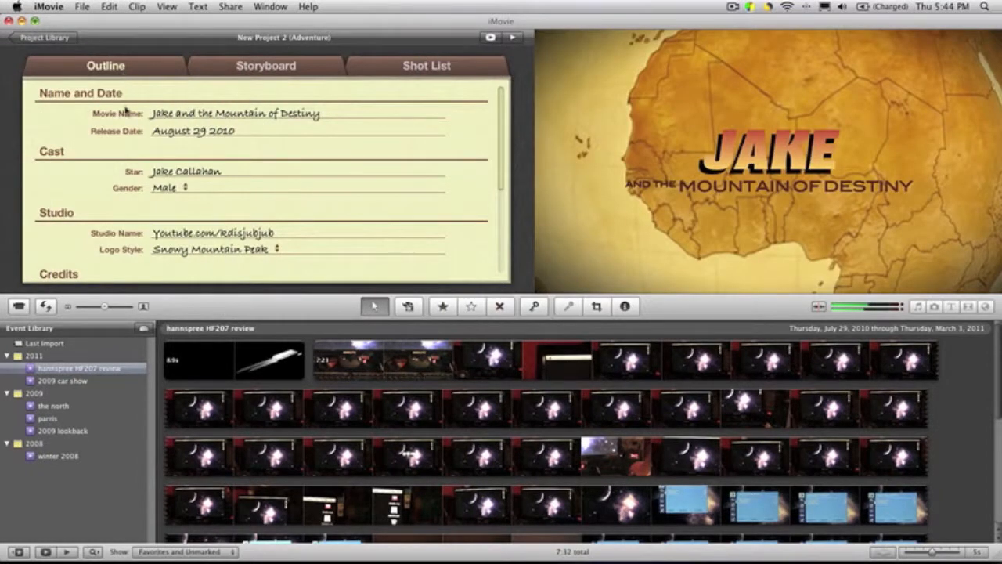
{"action": "double_click", "coordinate": [163, 113]}
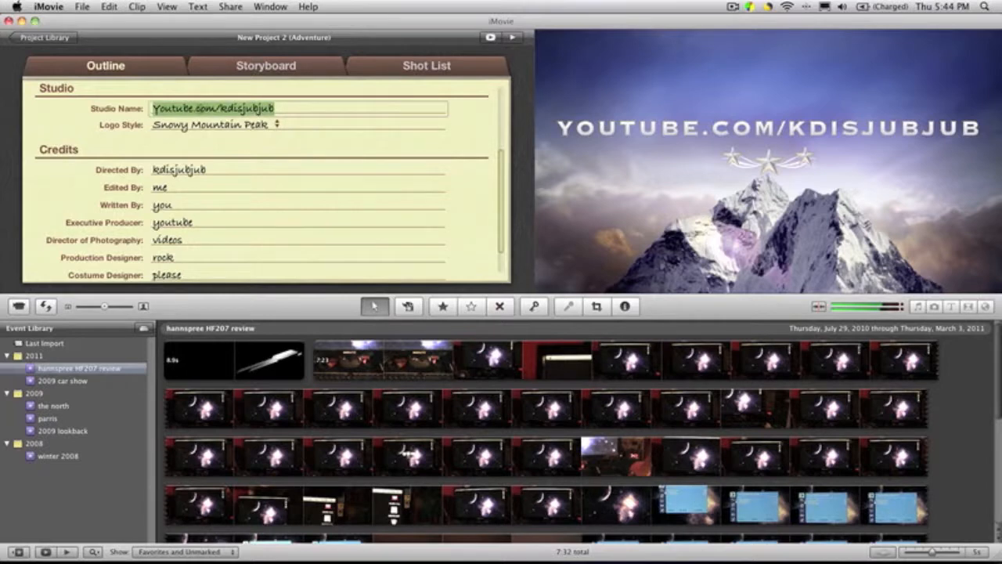
{"action": "type", "text": "hi guys"}
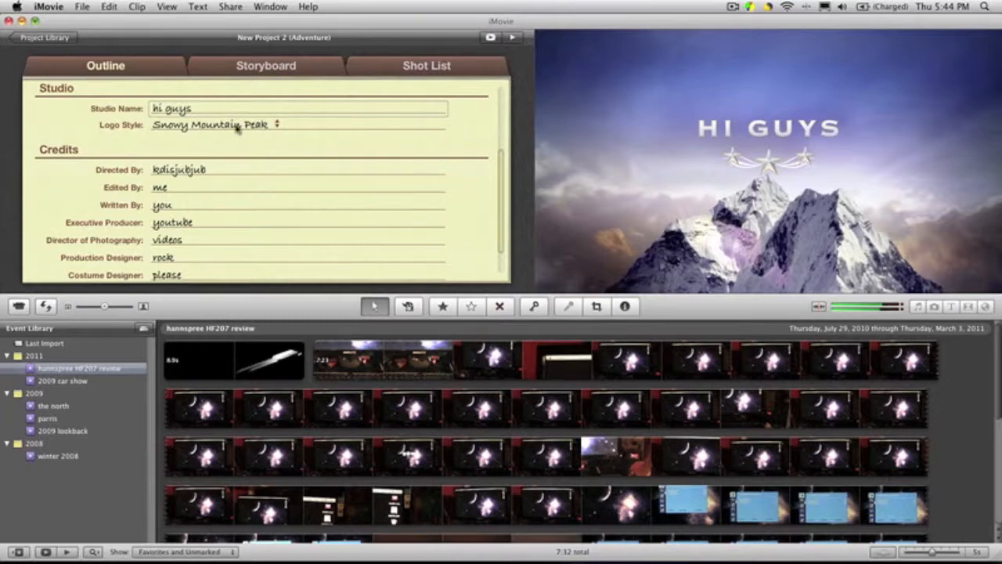
Set the studio logo to Spinning Earth, select the director credit, then view the storyboard.
{"action": "left_click", "coordinate": [278, 124]}
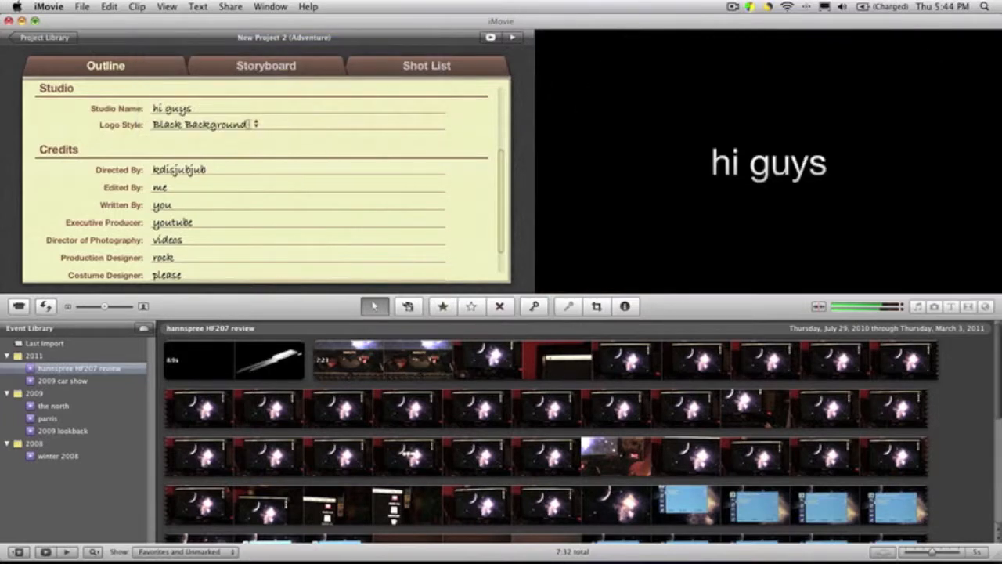
{"action": "left_click", "coordinate": [206, 125]}
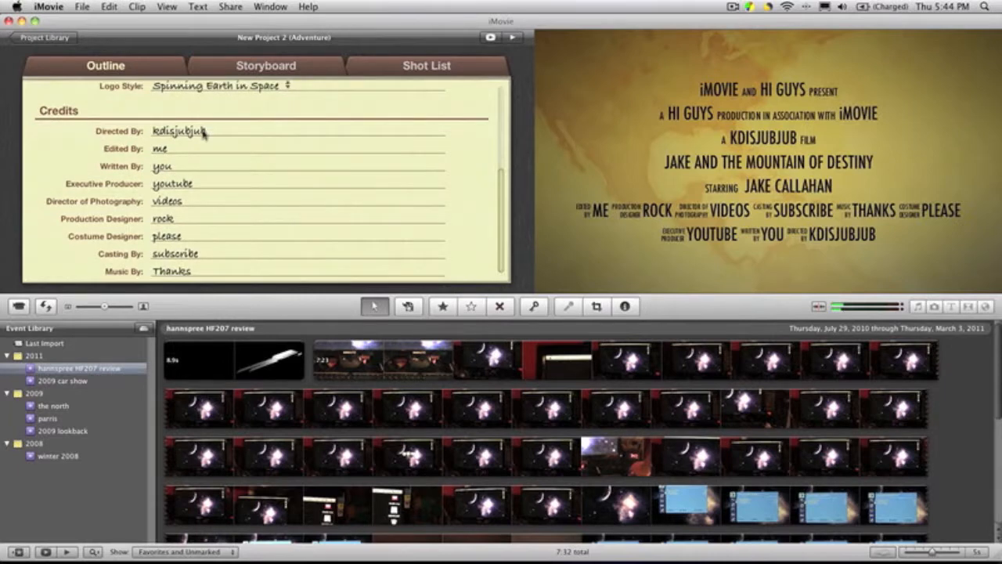
{"action": "double_click", "coordinate": [167, 236]}
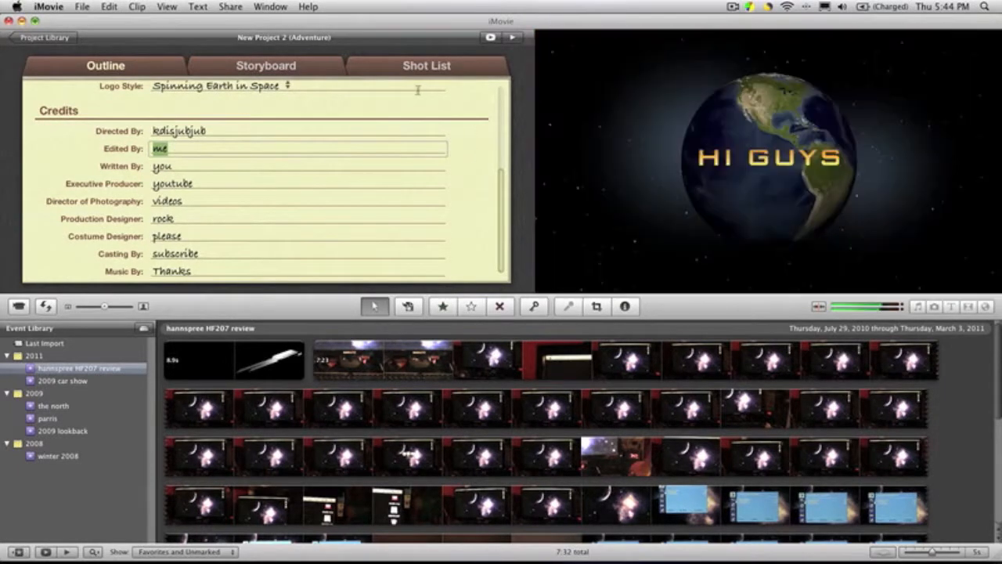
{"action": "left_click", "coordinate": [266, 65]}
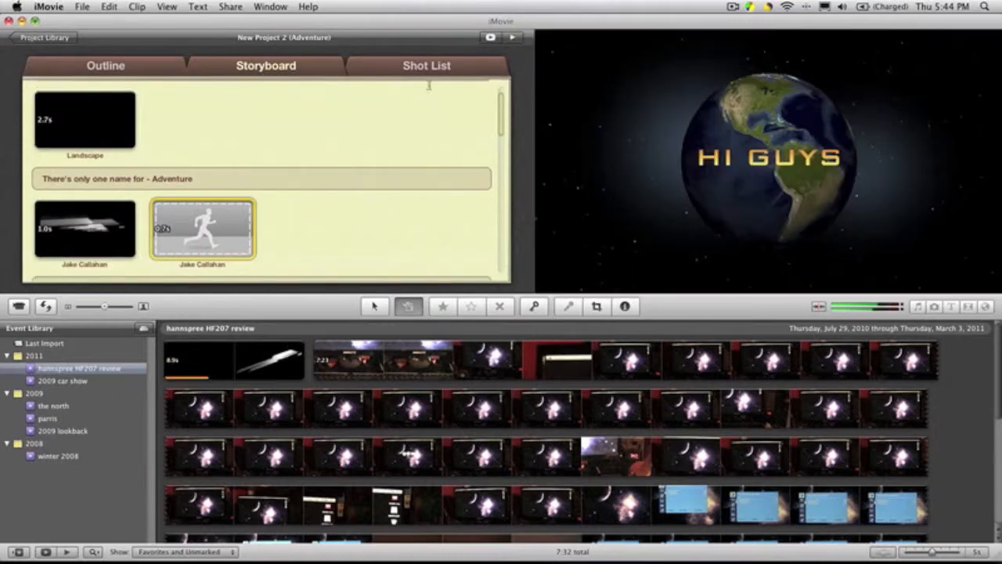
Scroll the trailer's Shot List through the Jake Callahan, Action, Medium and Wide shots.
{"action": "left_click", "coordinate": [427, 65]}
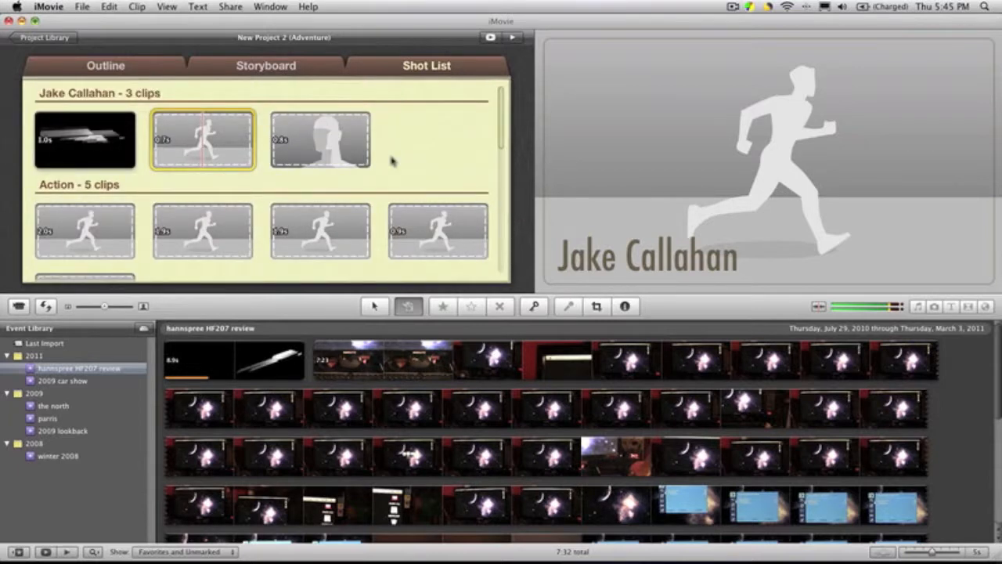
{"action": "scroll", "scroll_direction": "down", "scroll_amount": 3}
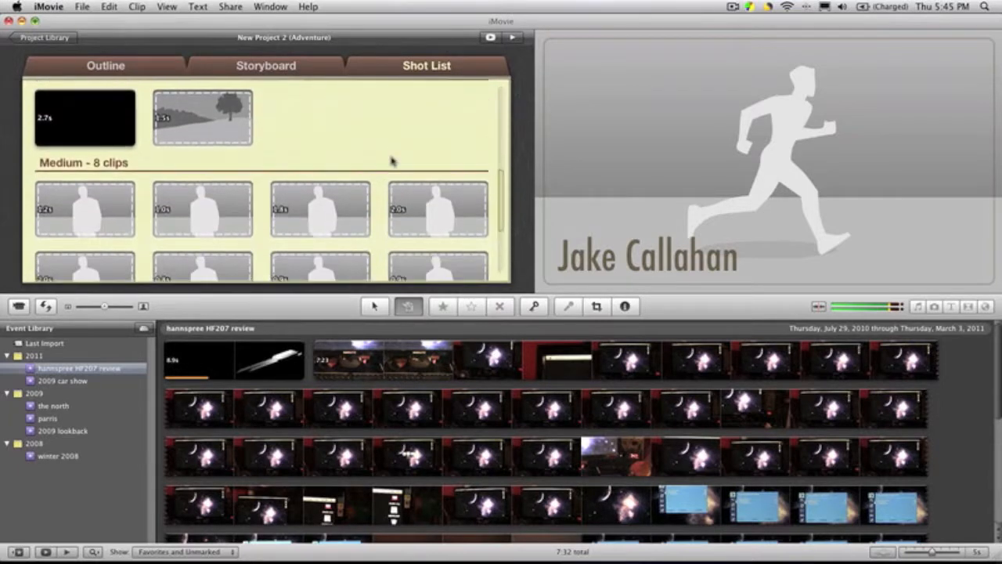
{"action": "scroll", "scroll_direction": "down", "scroll_amount": 3}
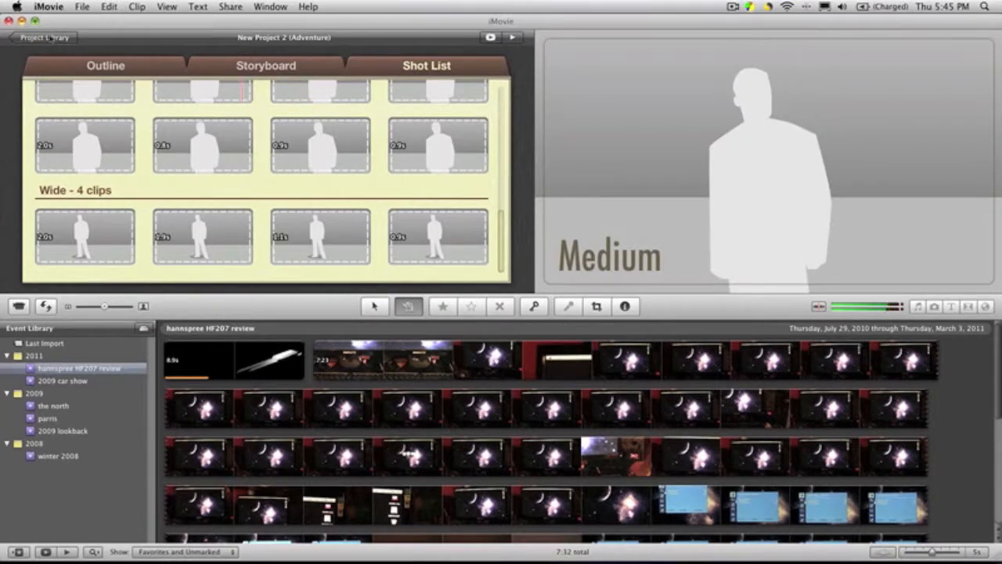
{"action": "left_click", "coordinate": [44, 37]}
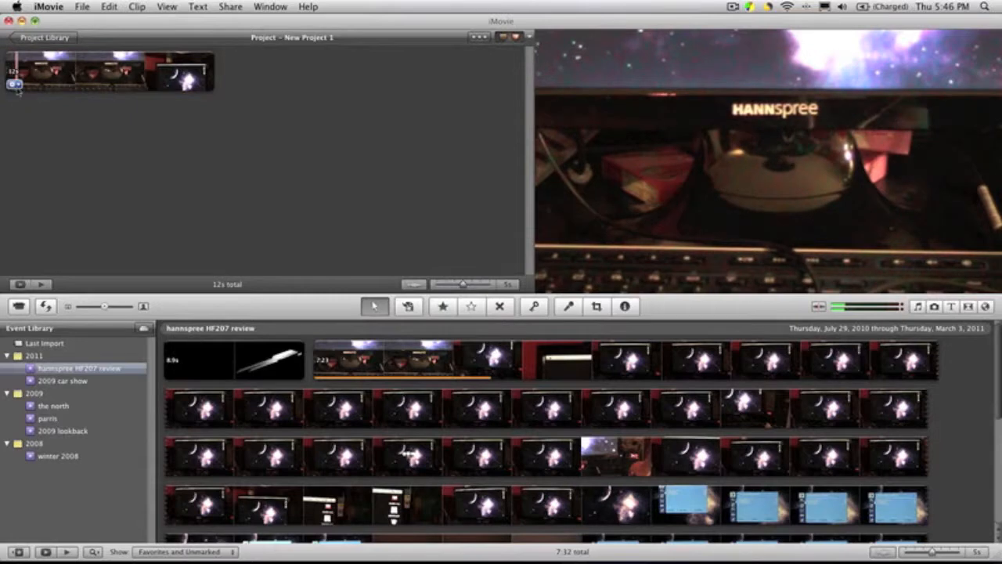
Enable the clip's Equalizer with the Custom preset in Audio Adjustments, then close it.
{"action": "right_click", "coordinate": [110, 71]}
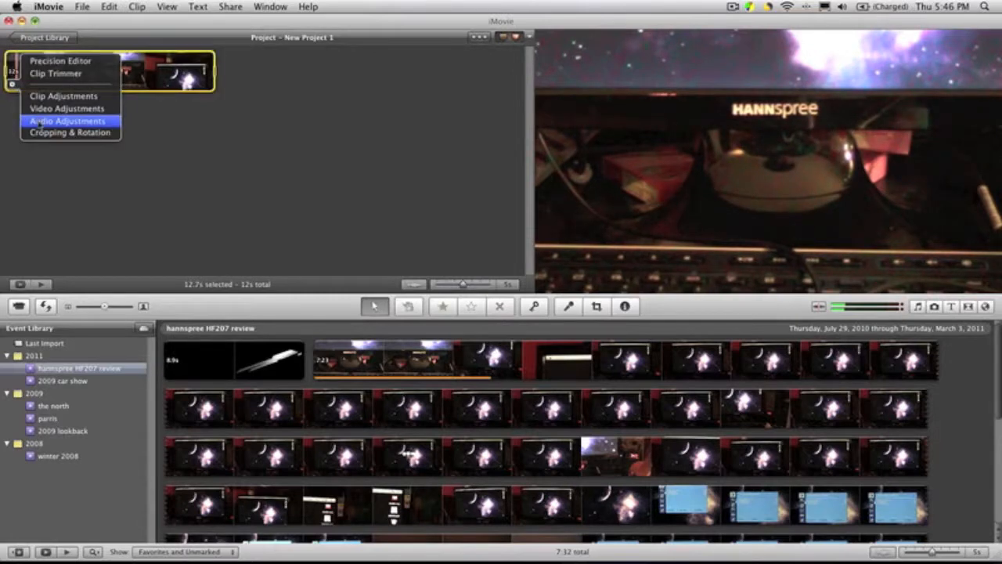
{"action": "left_click", "coordinate": [66, 121]}
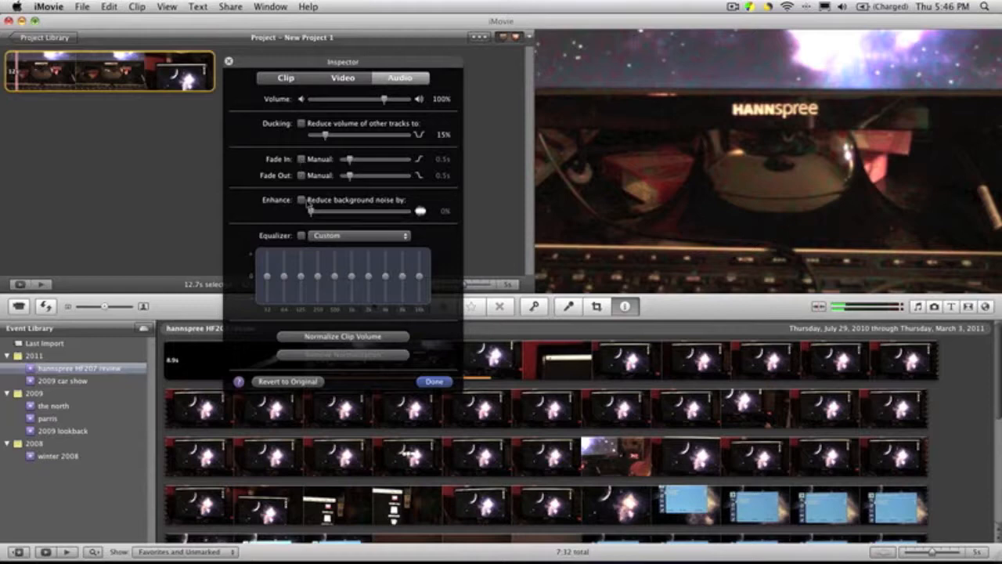
{"action": "left_click", "coordinate": [358, 234]}
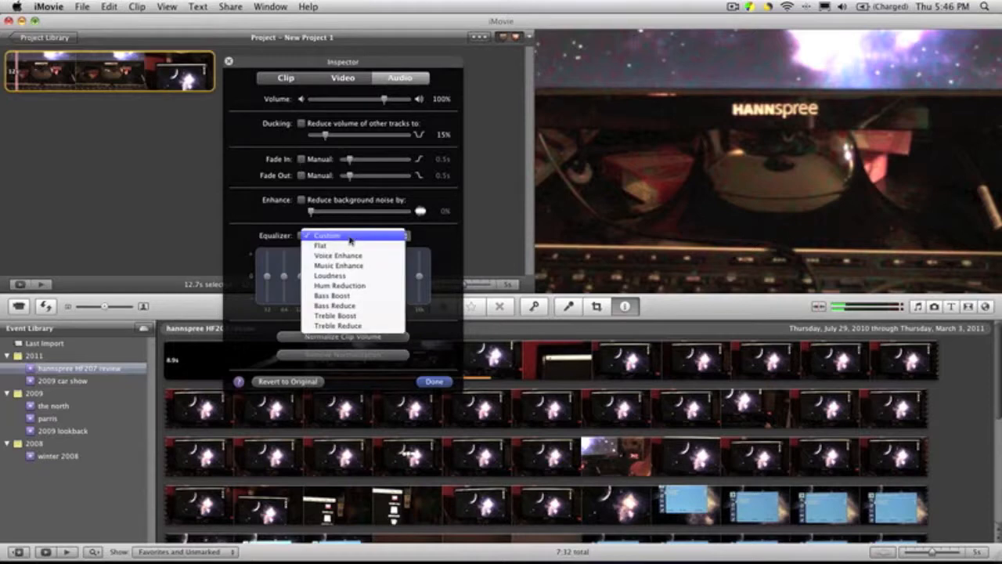
{"action": "left_click", "coordinate": [326, 234]}
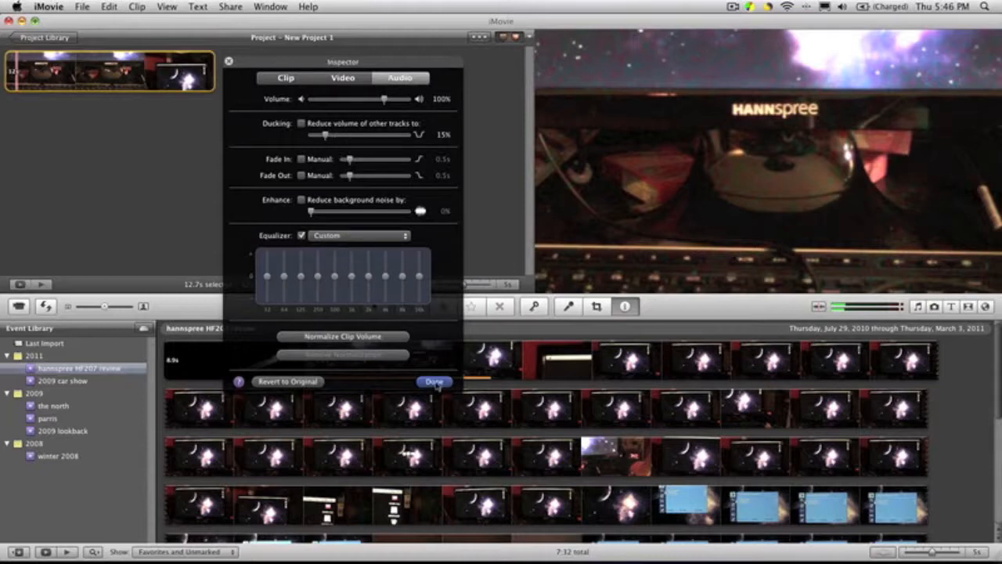
{"action": "left_click", "coordinate": [434, 382]}
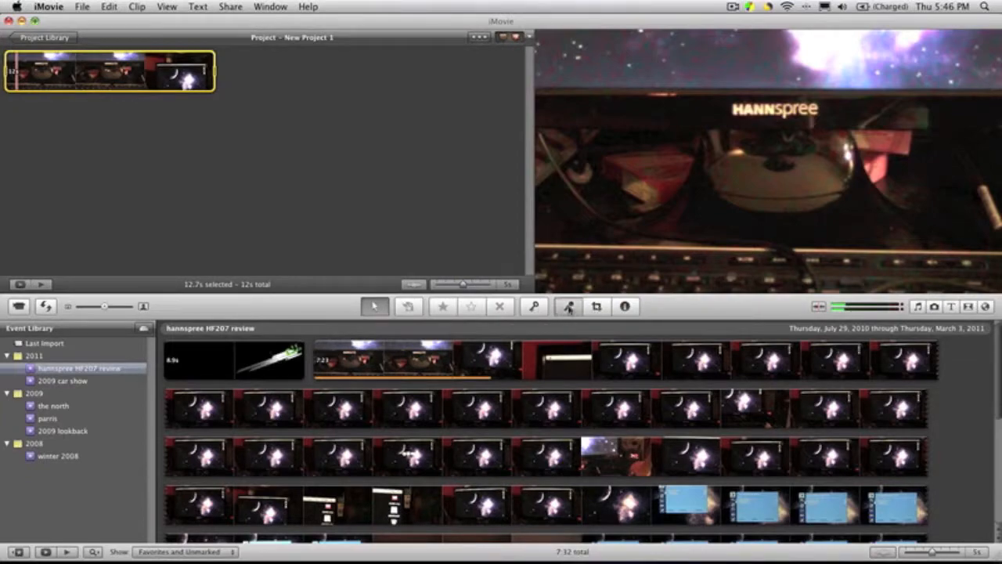
{"action": "left_click", "coordinate": [568, 306]}
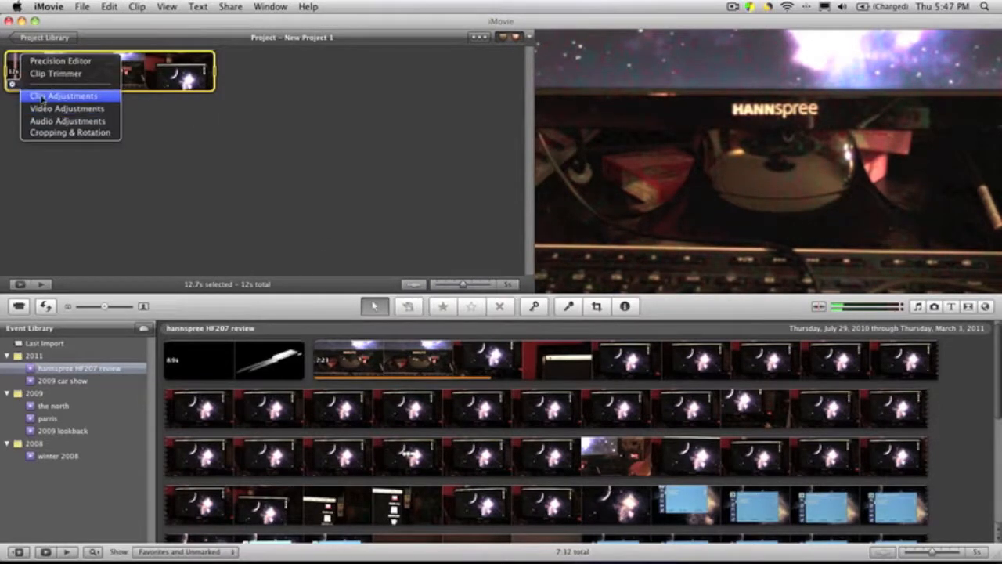
Check the clip's settings (12.7 s duration, 100% speed) and close them.
{"action": "left_click", "coordinate": [63, 95]}
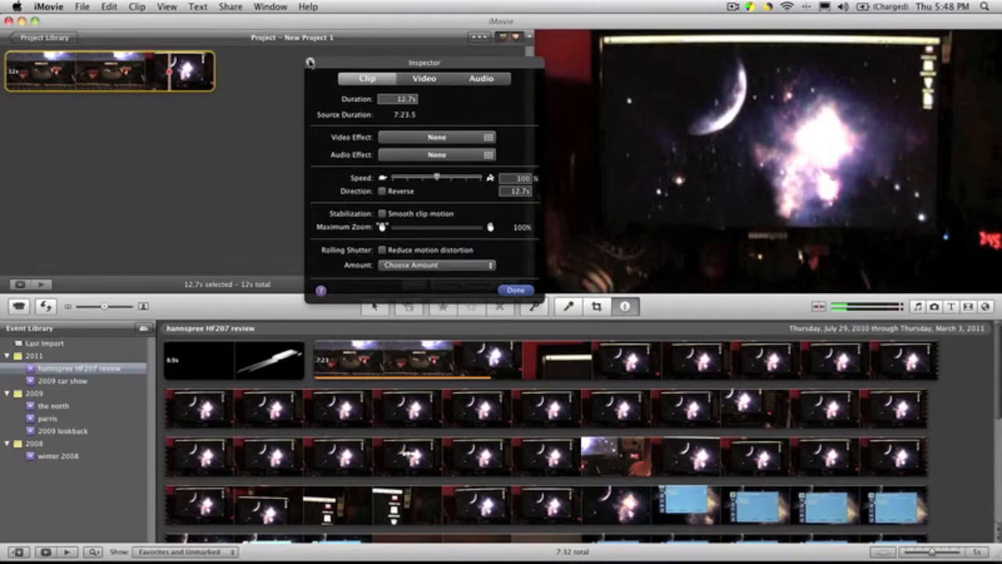
{"action": "left_click", "coordinate": [515, 290]}
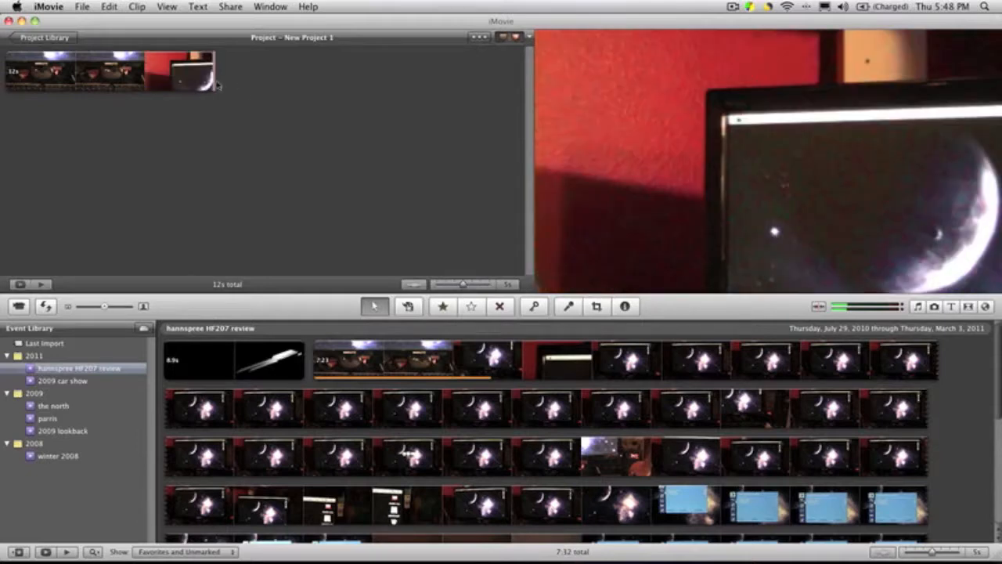
Split the clip at the selected later portion into 7.3 s and 5.3 s clips.
{"action": "left_click", "coordinate": [171, 71]}
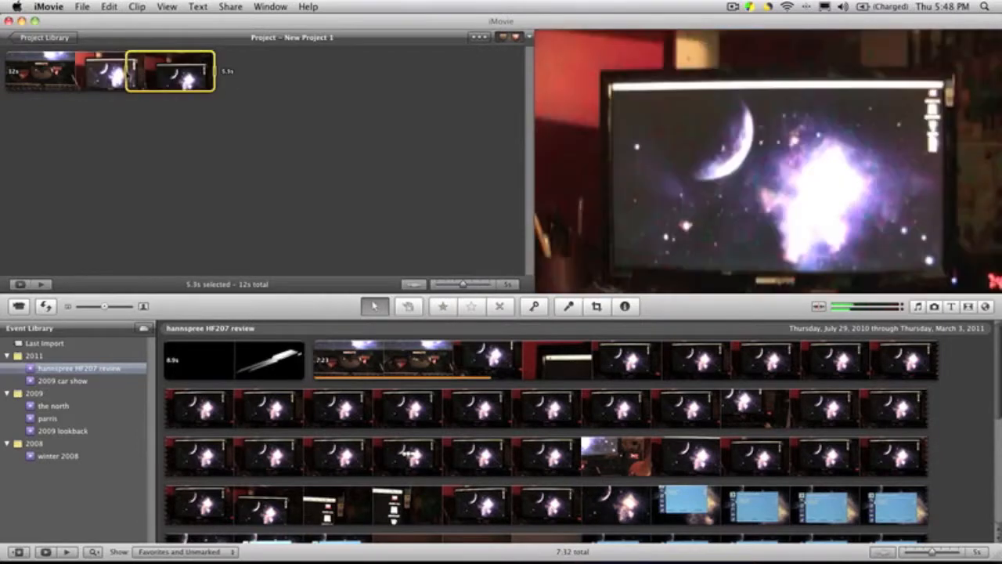
{"action": "right_click", "coordinate": [172, 70]}
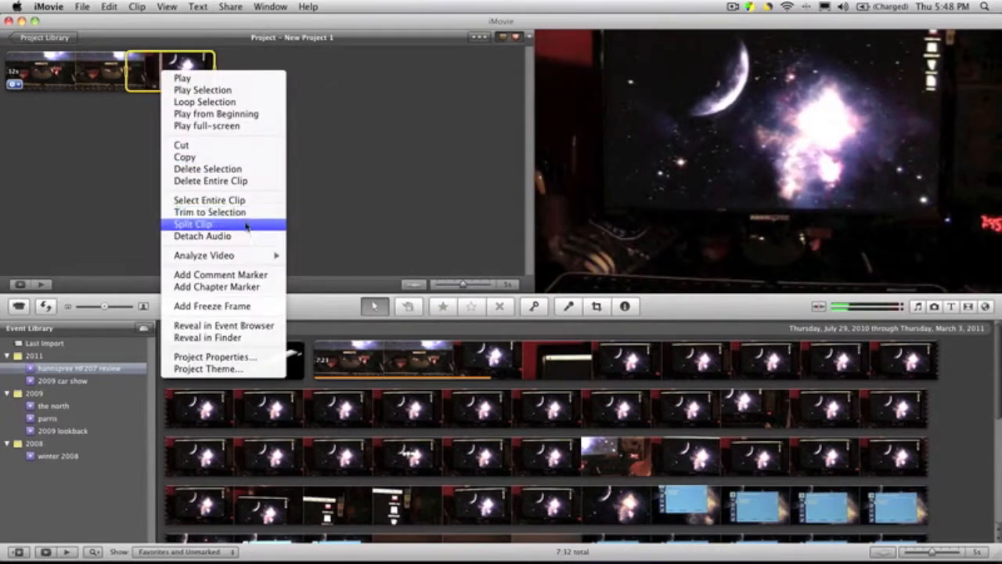
{"action": "left_click", "coordinate": [191, 224]}
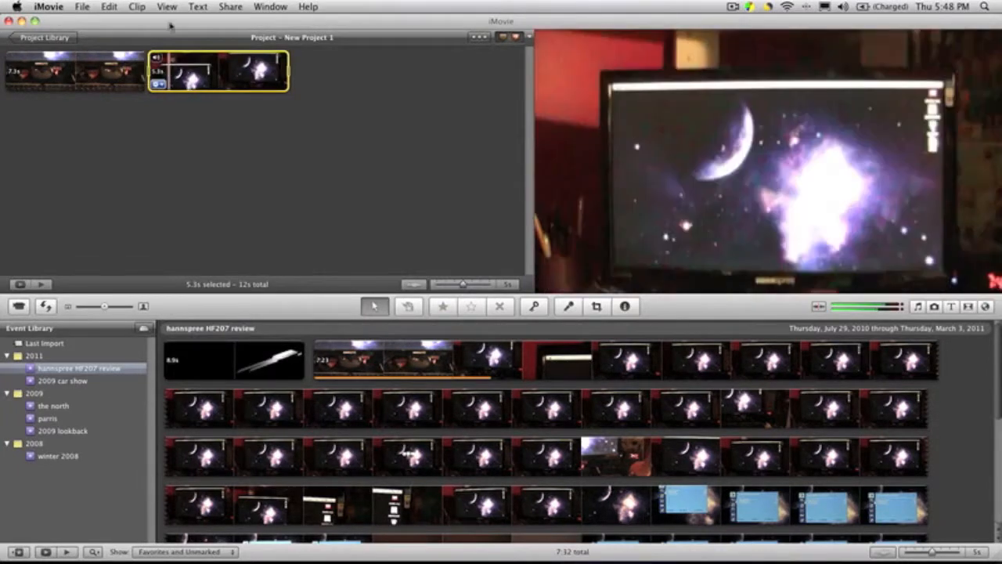
{"action": "left_click", "coordinate": [136, 6]}
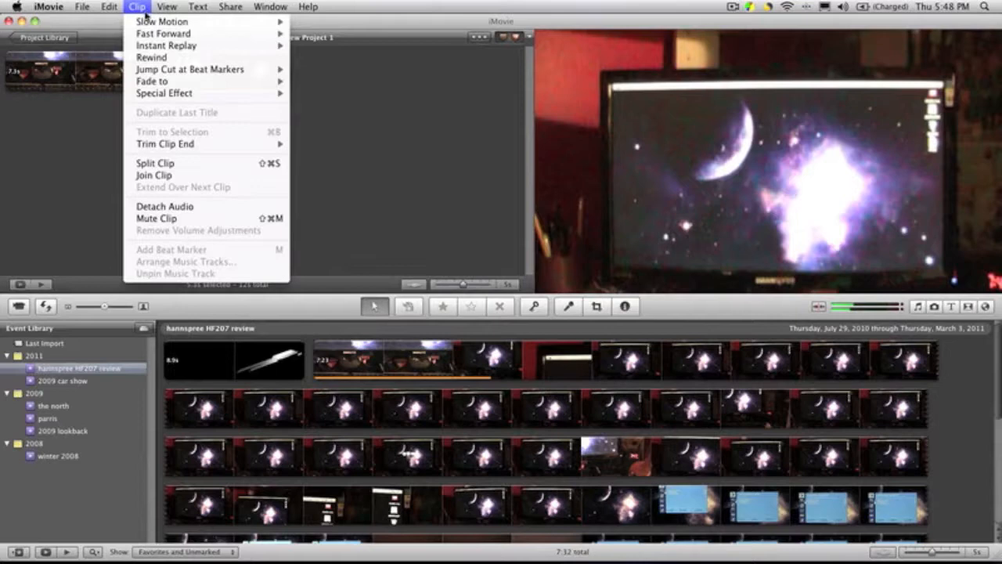
{"action": "mouse_move", "coordinate": [165, 45]}
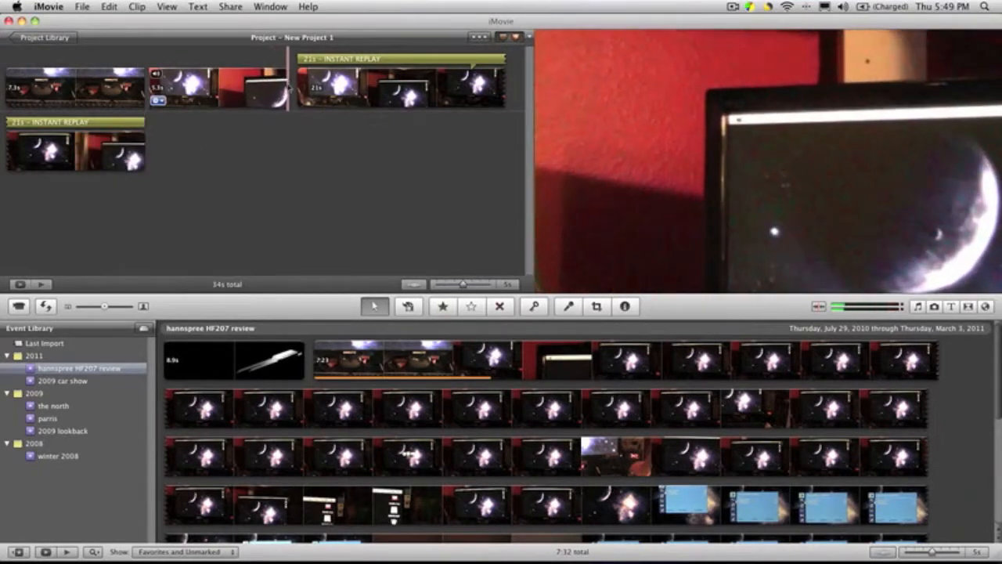
Select the 5.3 s clip and bring up the Clip effect options.
{"action": "left_click", "coordinate": [218, 87]}
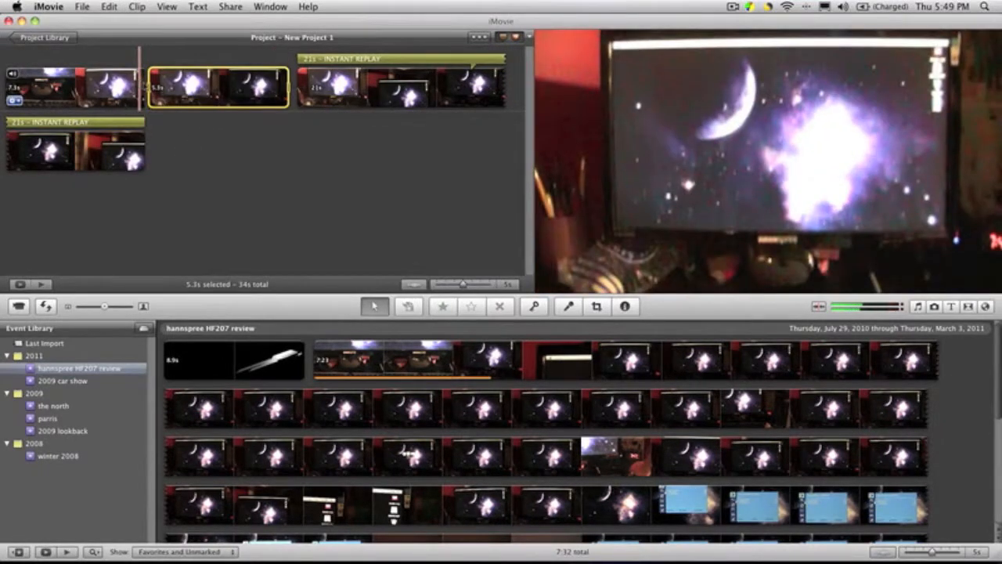
{"action": "left_click", "coordinate": [136, 7]}
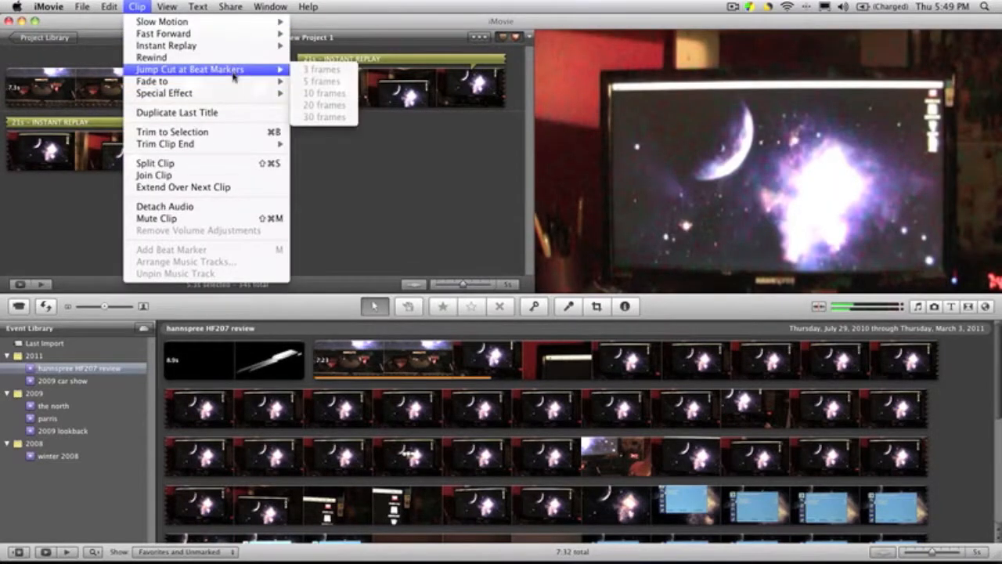
{"action": "mouse_move", "coordinate": [152, 81]}
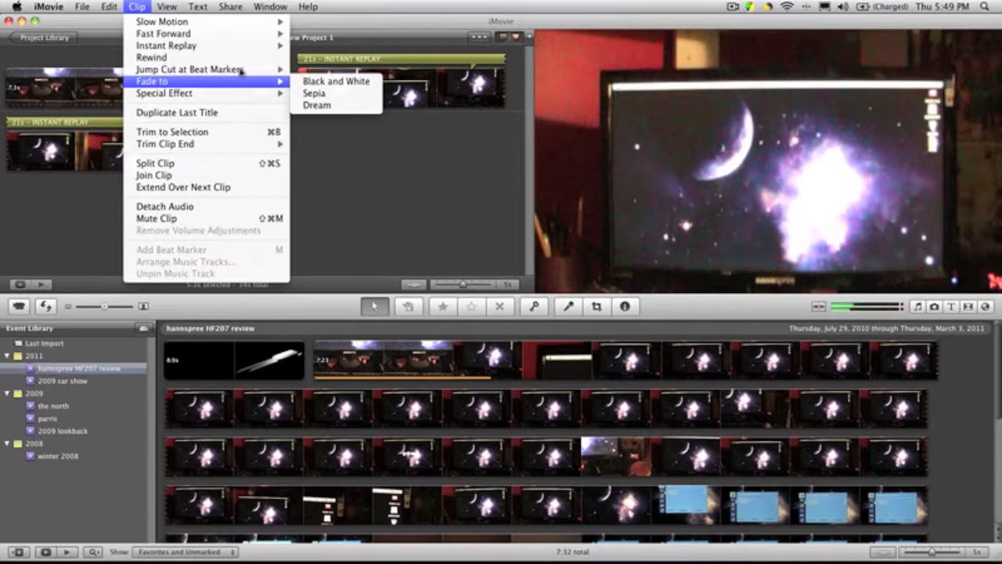
{"action": "mouse_move", "coordinate": [166, 46]}
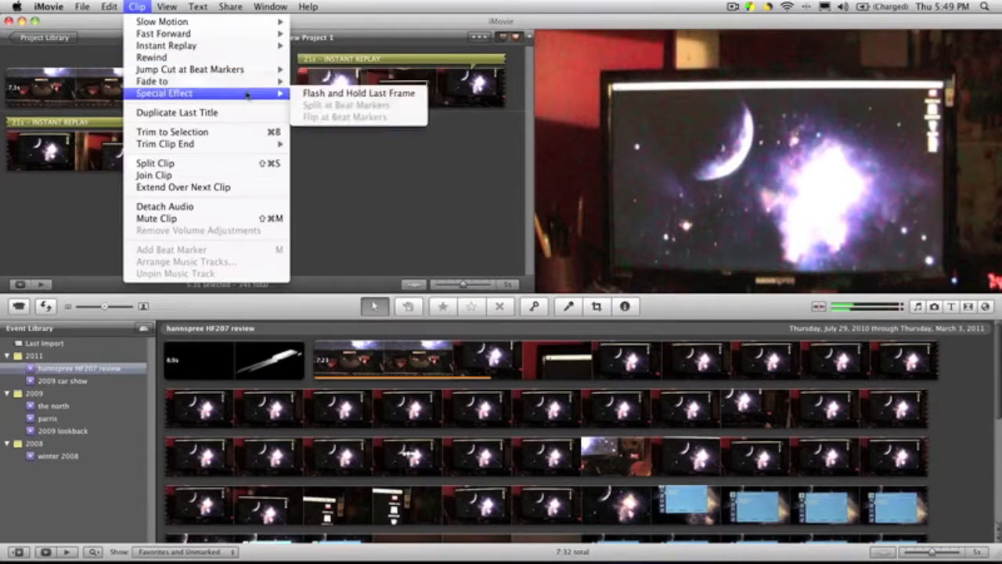
{"action": "mouse_move", "coordinate": [358, 94]}
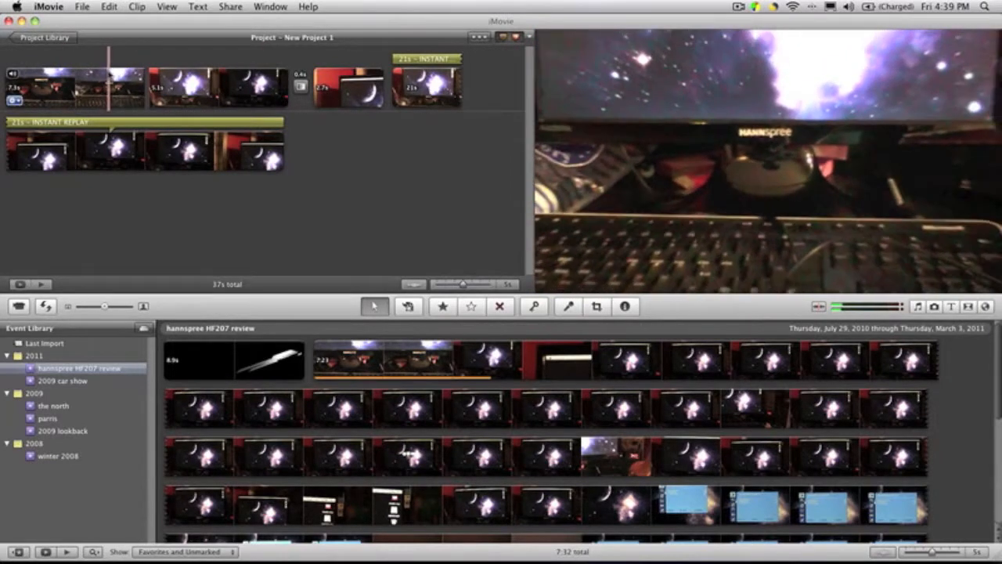
{"action": "left_click", "coordinate": [137, 6]}
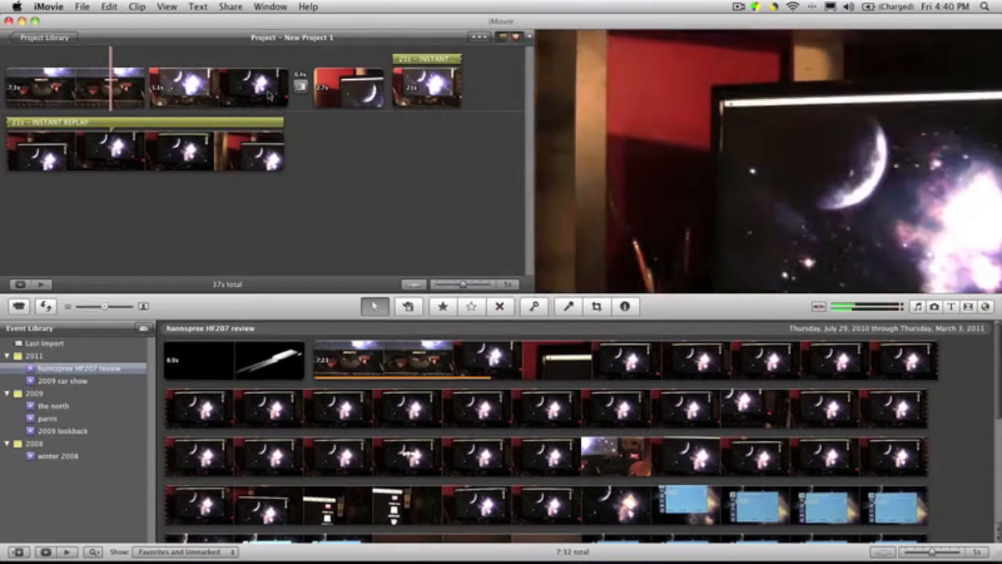
Look up people analysis in Help, then analyse the 5.1 s clip for People.
{"action": "left_click", "coordinate": [81, 6]}
{"action": "type", "text": "peop"}
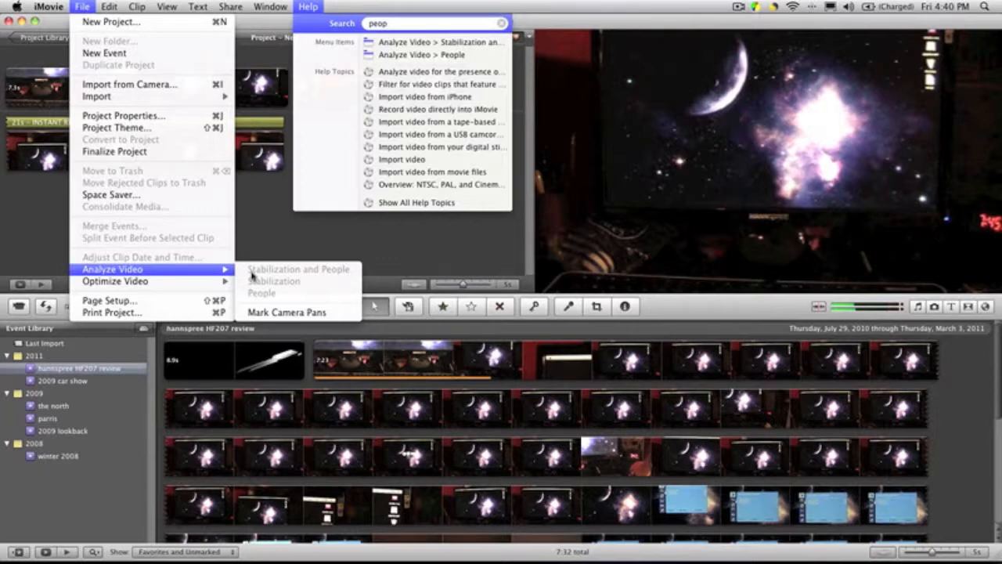
{"action": "mouse_move", "coordinate": [259, 270]}
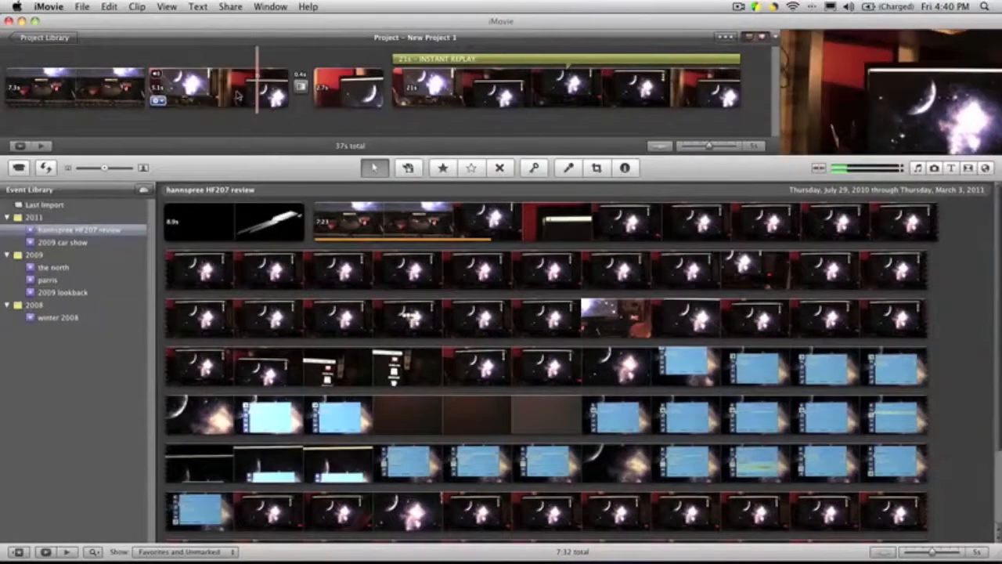
{"action": "left_click", "coordinate": [219, 86]}
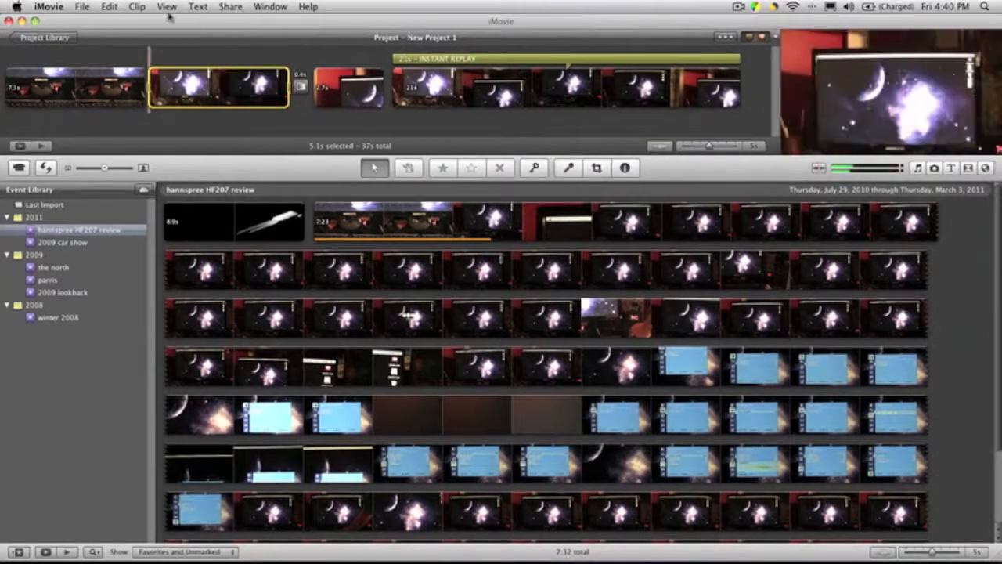
{"action": "left_click", "coordinate": [82, 7]}
{"action": "type", "text": "peop"}
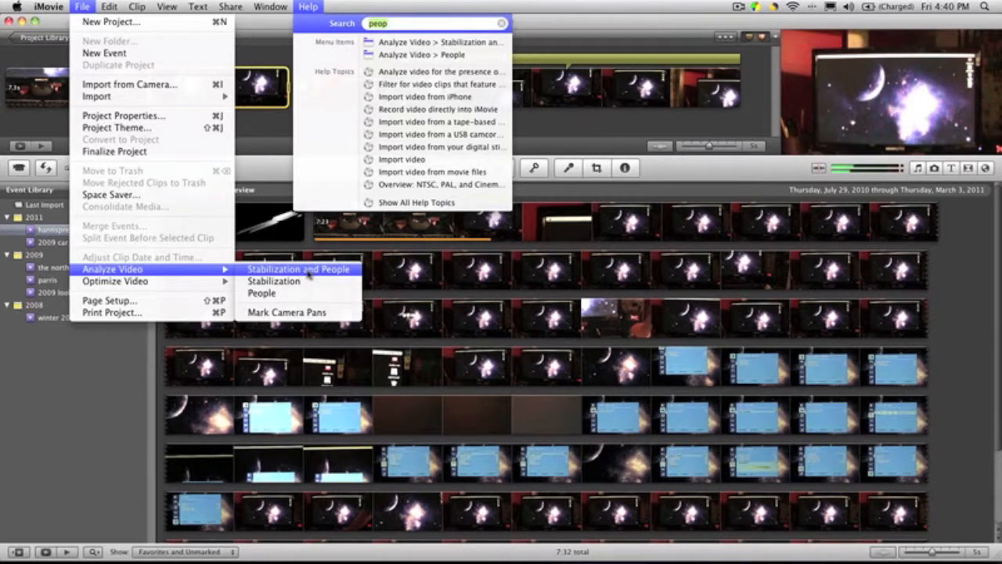
{"action": "mouse_move", "coordinate": [261, 292]}
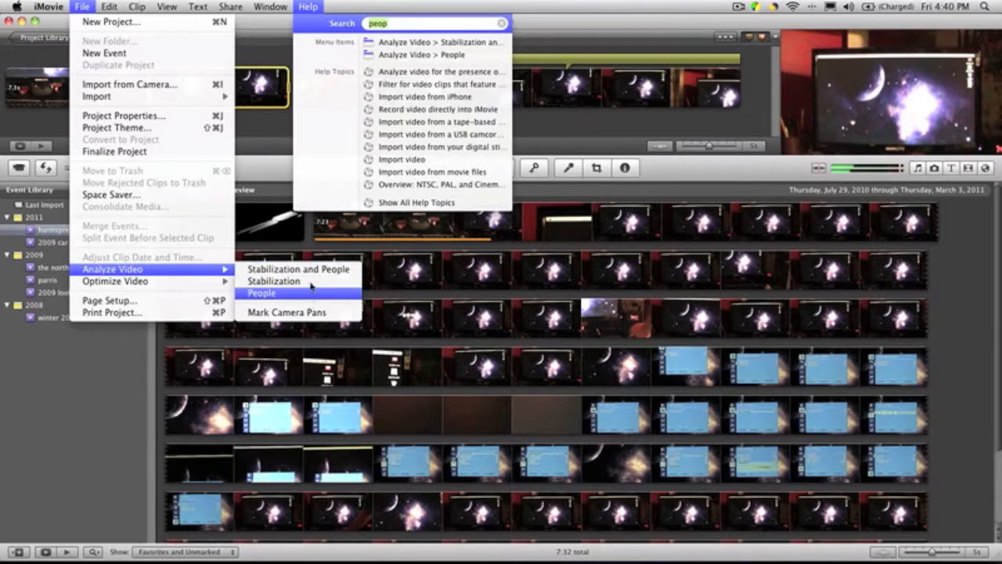
{"action": "left_click", "coordinate": [261, 293]}
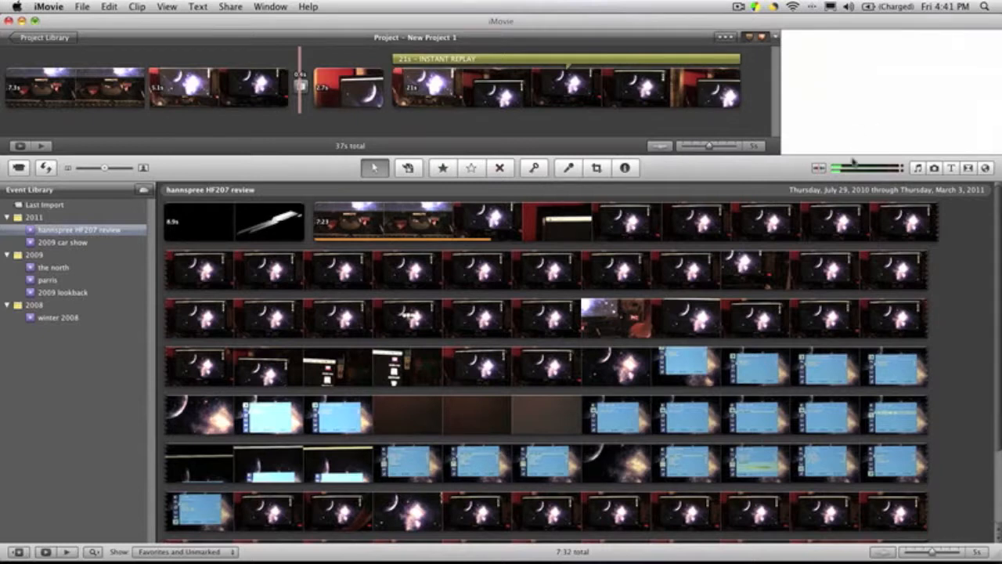
{"action": "mouse_move", "coordinate": [830, 147]}
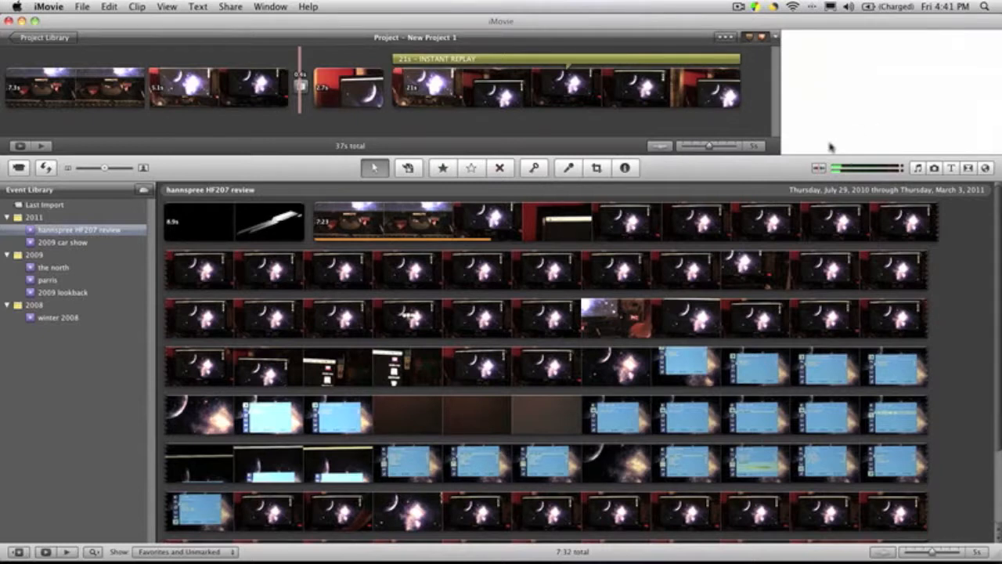
{"action": "mouse_move", "coordinate": [456, 192]}
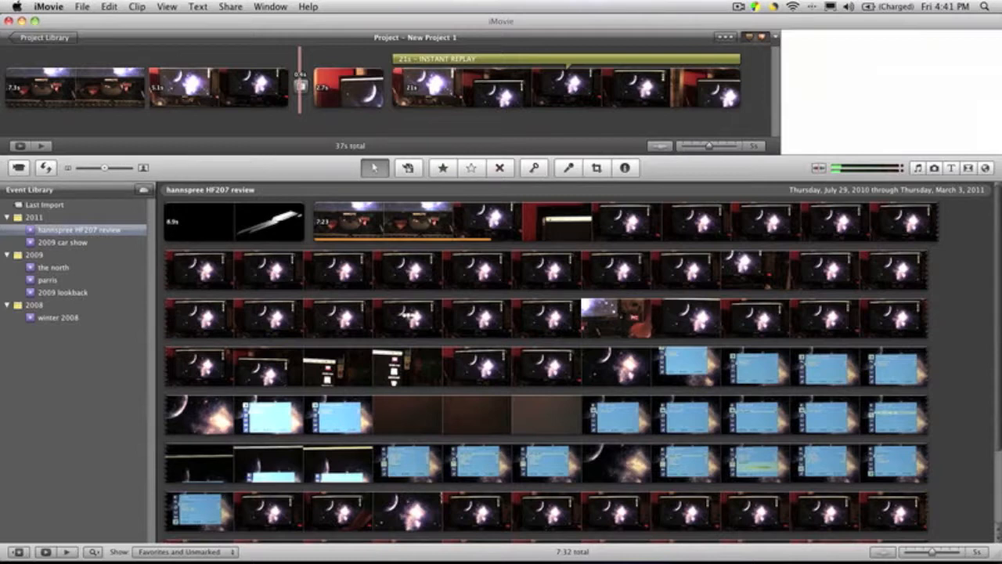
Return to the Project Library listing 13 projects, including New Project 1.
{"action": "left_click", "coordinate": [43, 38]}
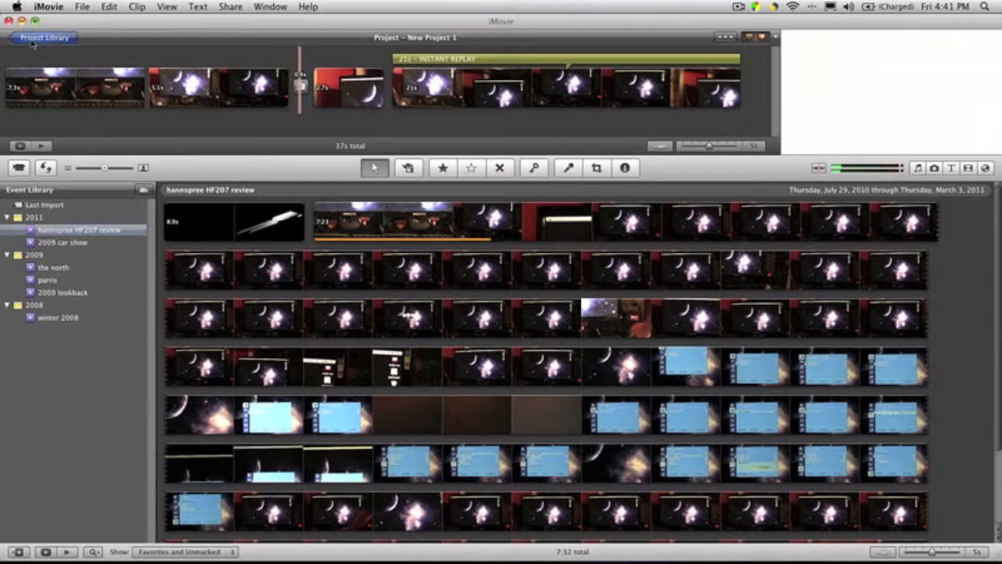
{"action": "left_click", "coordinate": [44, 37]}
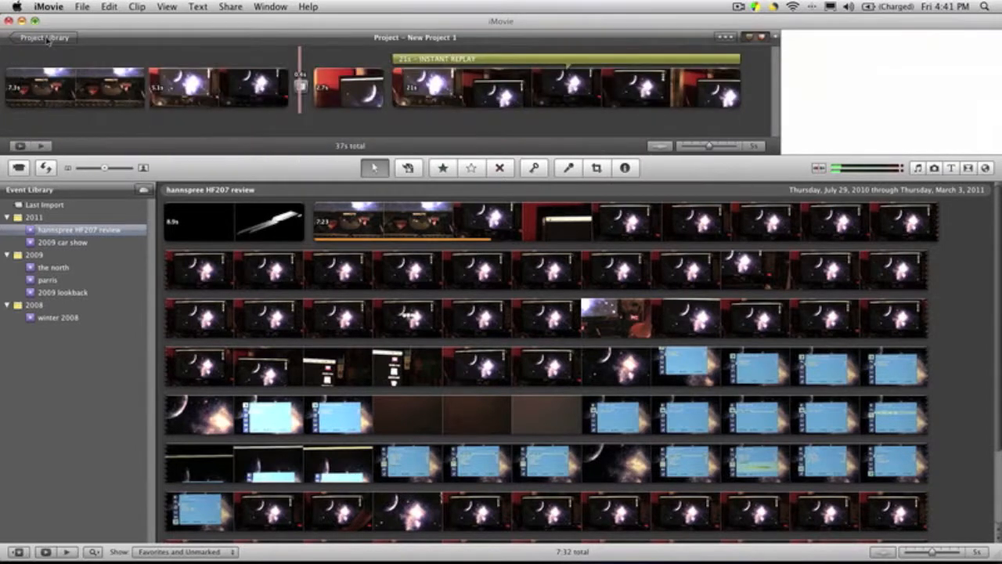
{"action": "left_click", "coordinate": [44, 37]}
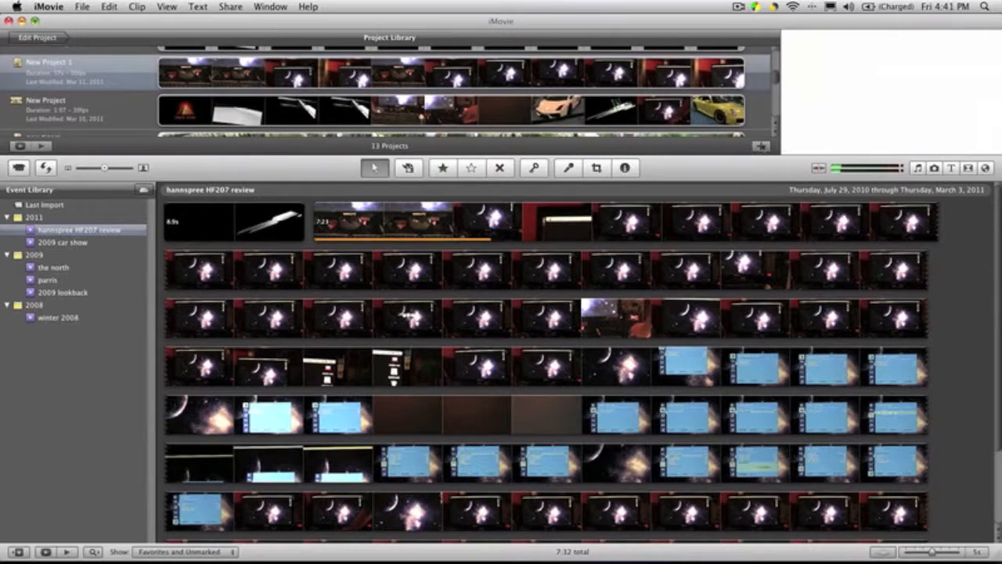
{"action": "mouse_move", "coordinate": [760, 147]}
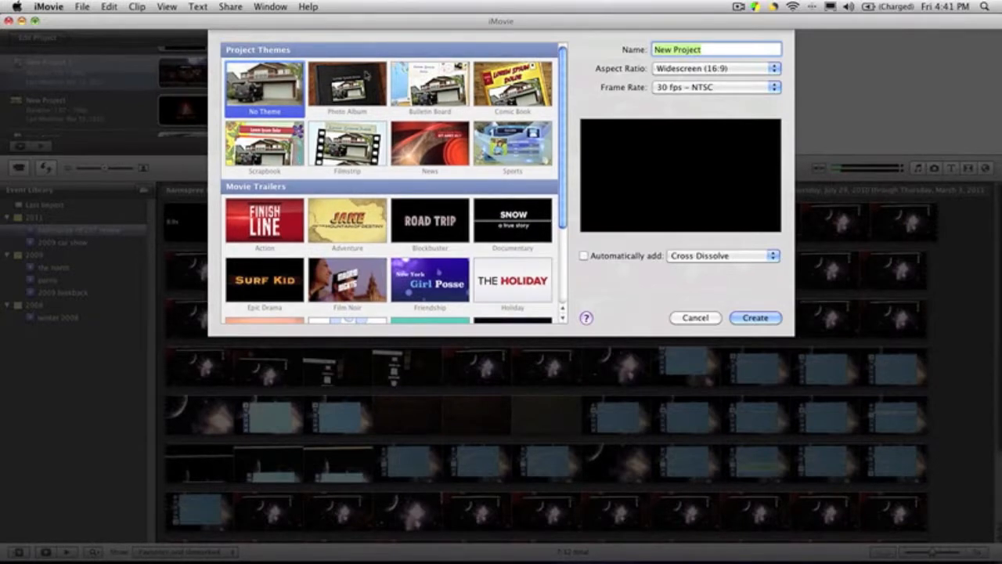
Preview the Photo Album, Bulletin Board, Comic Book, Scrapbook, Filmstrip, News and one more theme.
{"action": "left_click", "coordinate": [346, 84]}
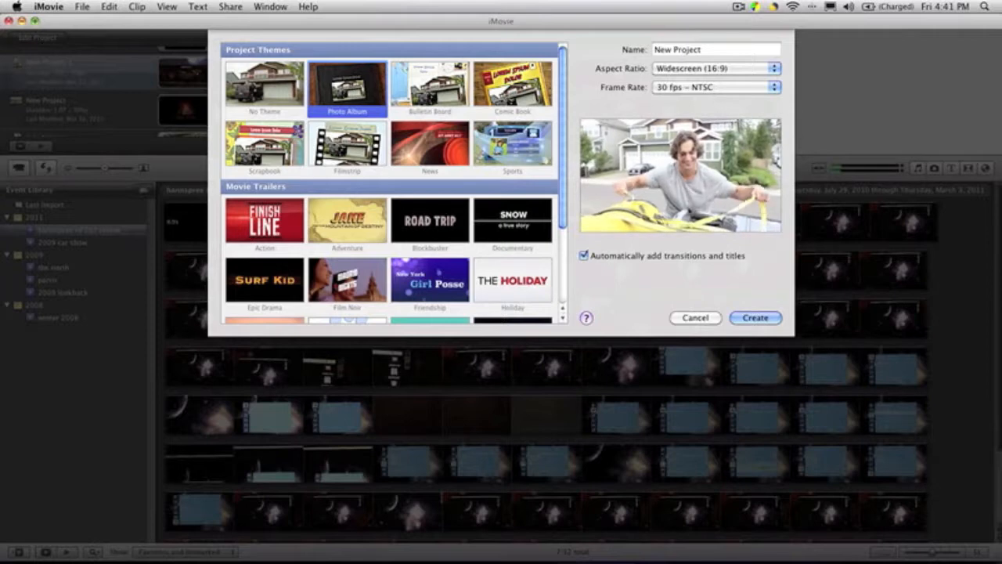
{"action": "left_click", "coordinate": [429, 84]}
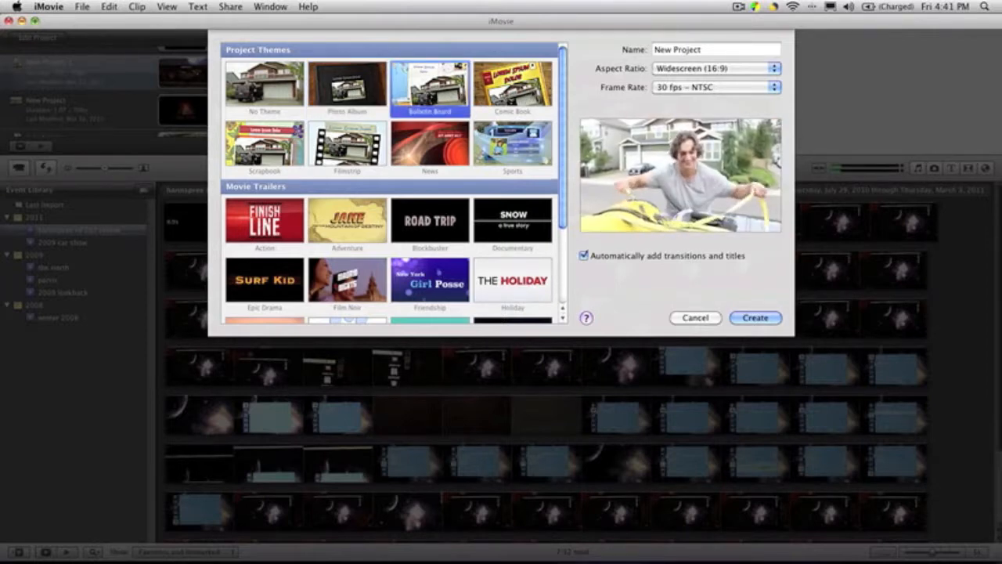
{"action": "left_click", "coordinate": [512, 85]}
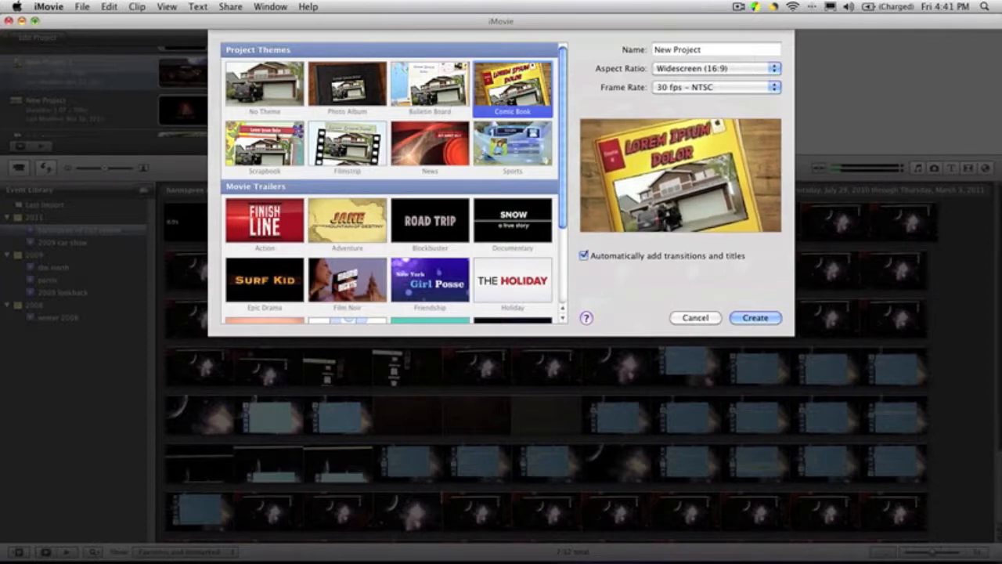
{"action": "left_click", "coordinate": [265, 147]}
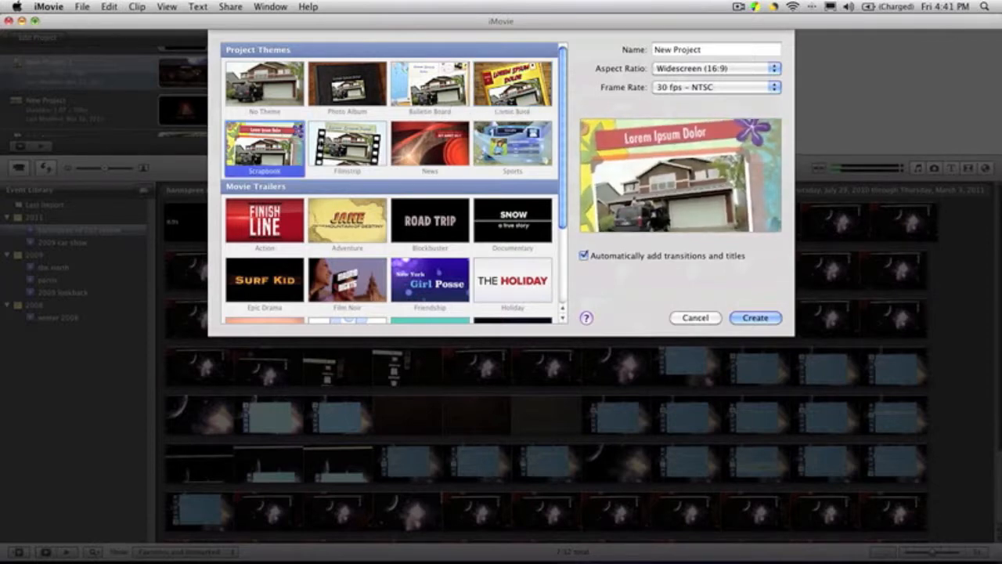
{"action": "left_click", "coordinate": [347, 145]}
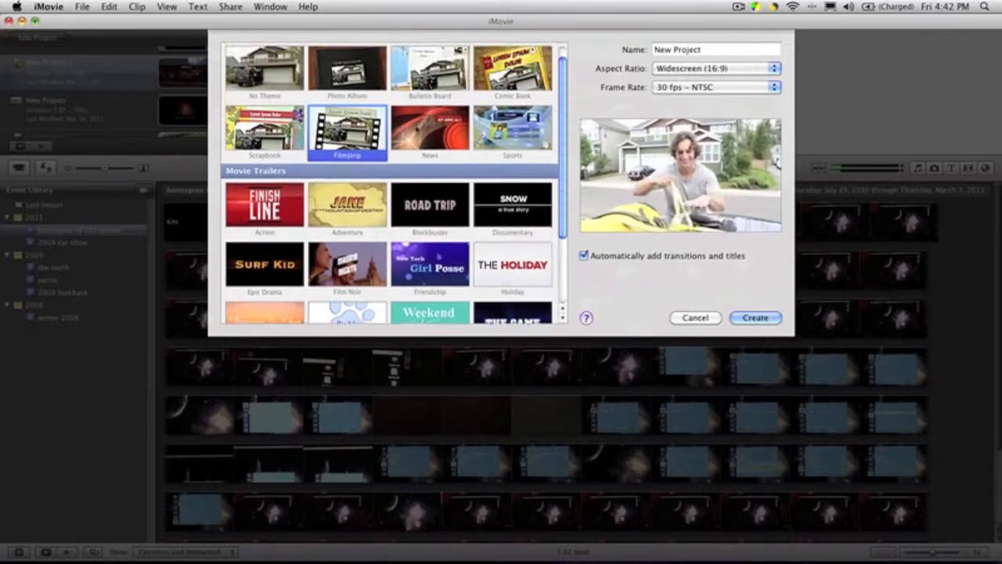
{"action": "left_click", "coordinate": [429, 129]}
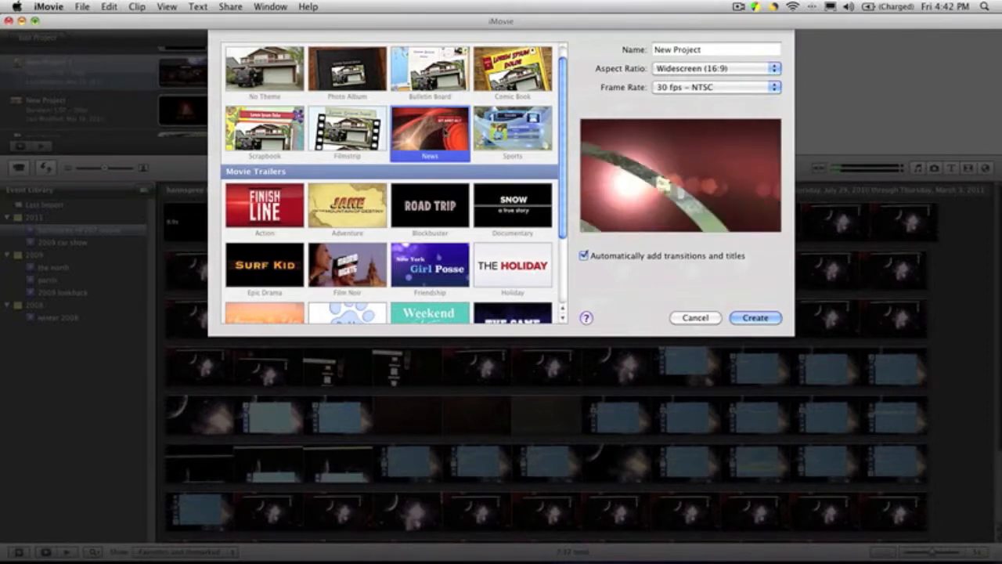
{"action": "left_click", "coordinate": [512, 131]}
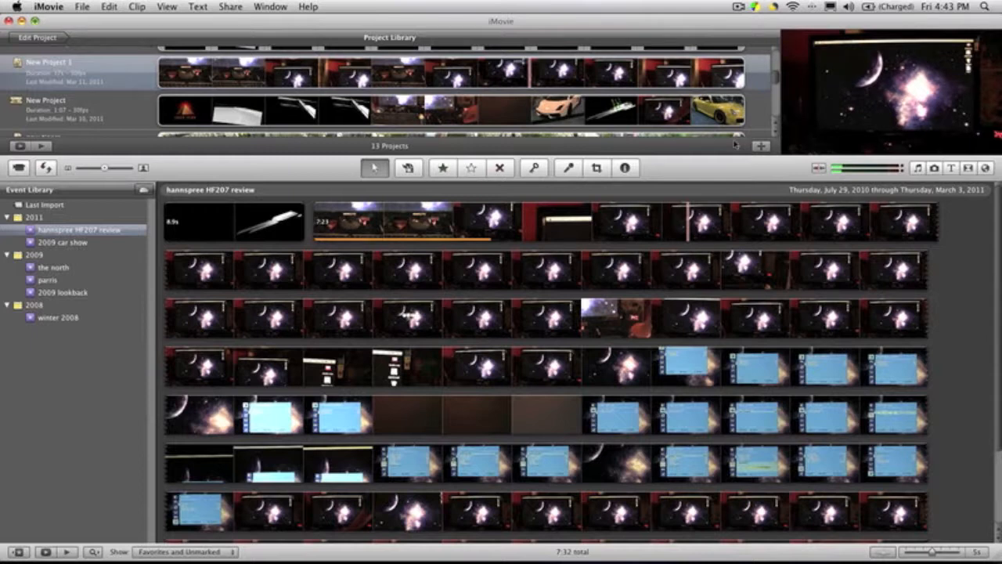
{"action": "mouse_move", "coordinate": [730, 147]}
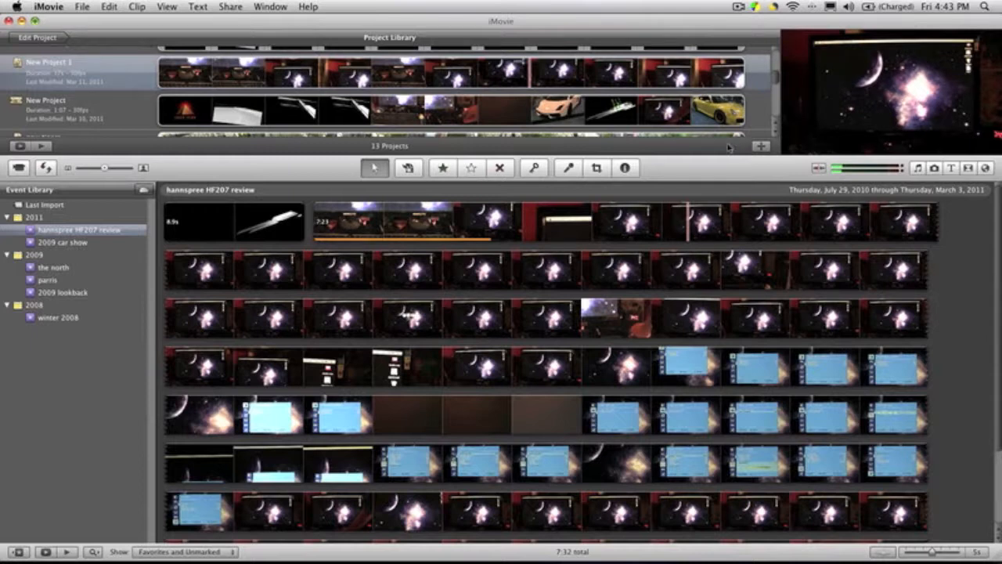